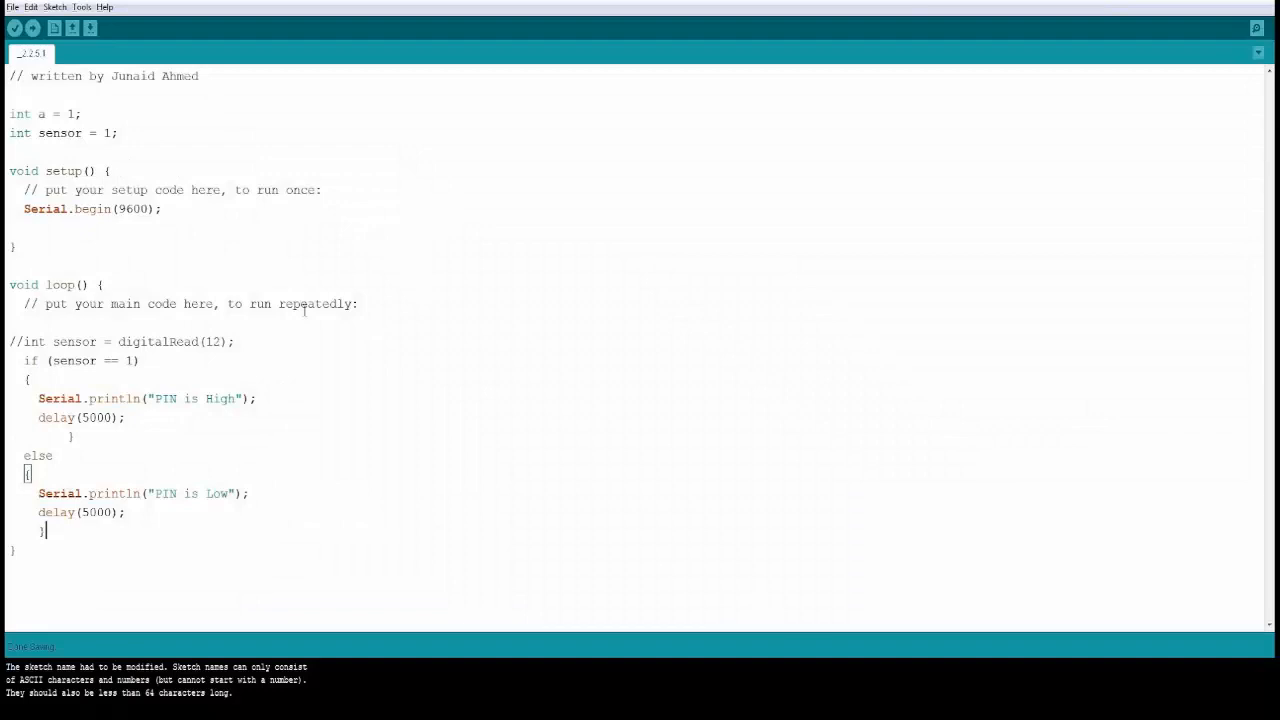
- Add a blank line before the if statement and align the closing braces
{"action": "left_click", "coordinate": [33, 28]}
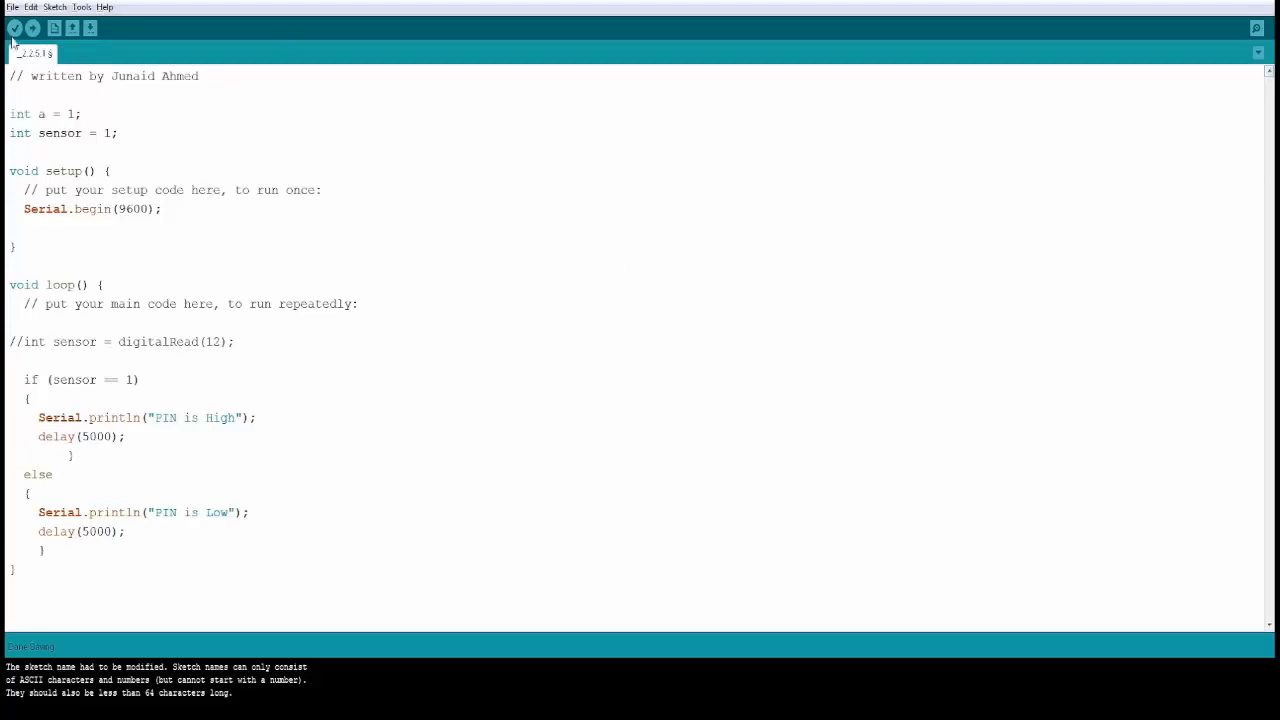
- Upload the if/else sketch and view 'PIN is High' repeating in the Serial Monitor
{"action": "left_click", "coordinate": [14, 28]}
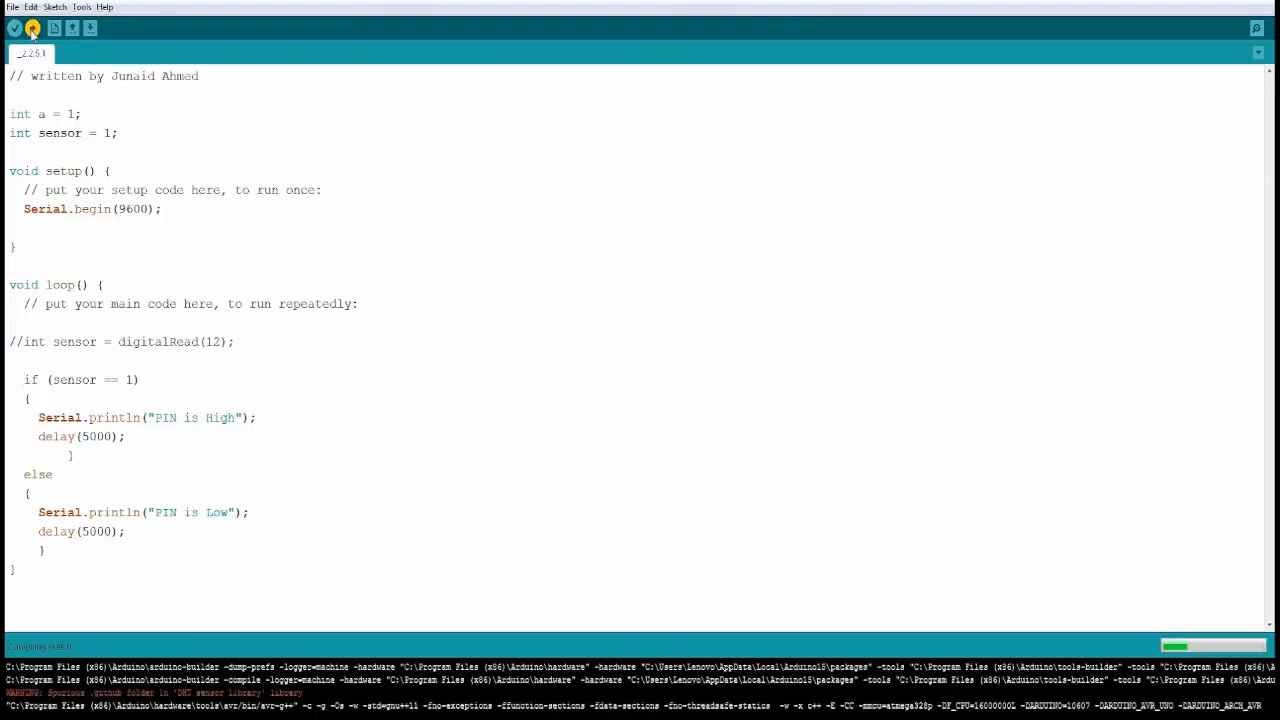
{"action": "left_click", "coordinate": [31, 28]}
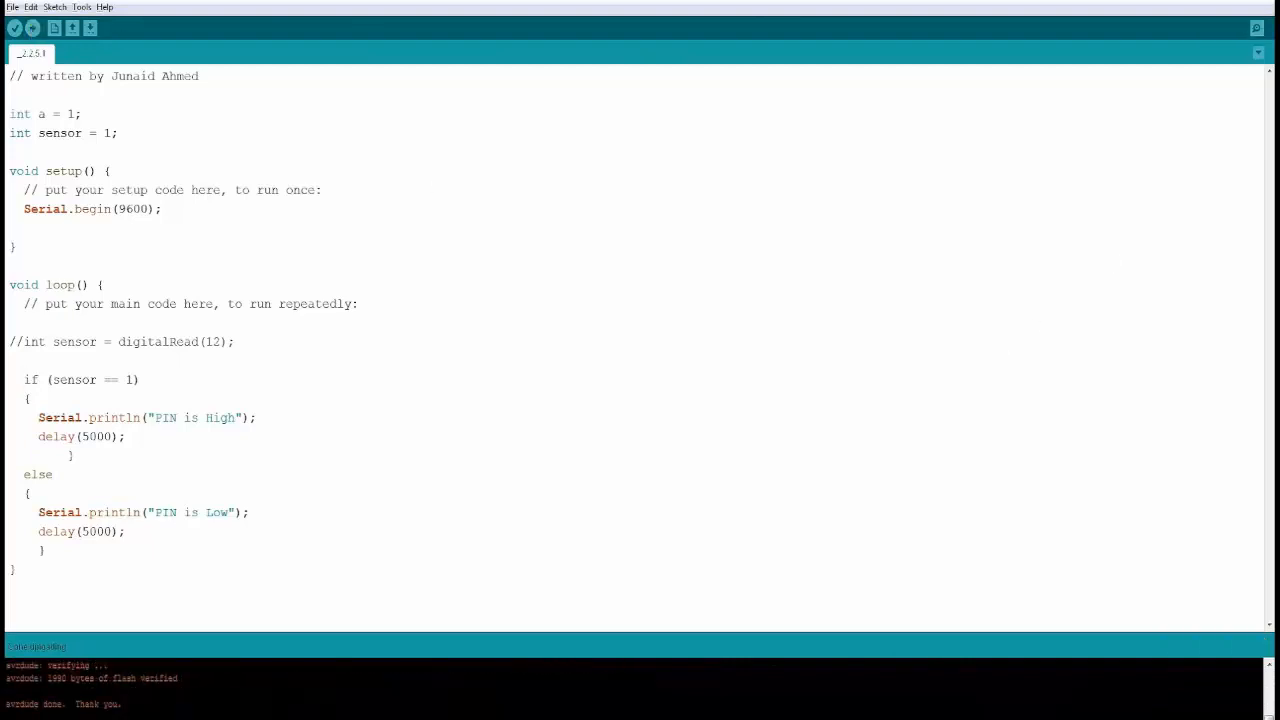
{"action": "left_click", "coordinate": [1257, 28]}
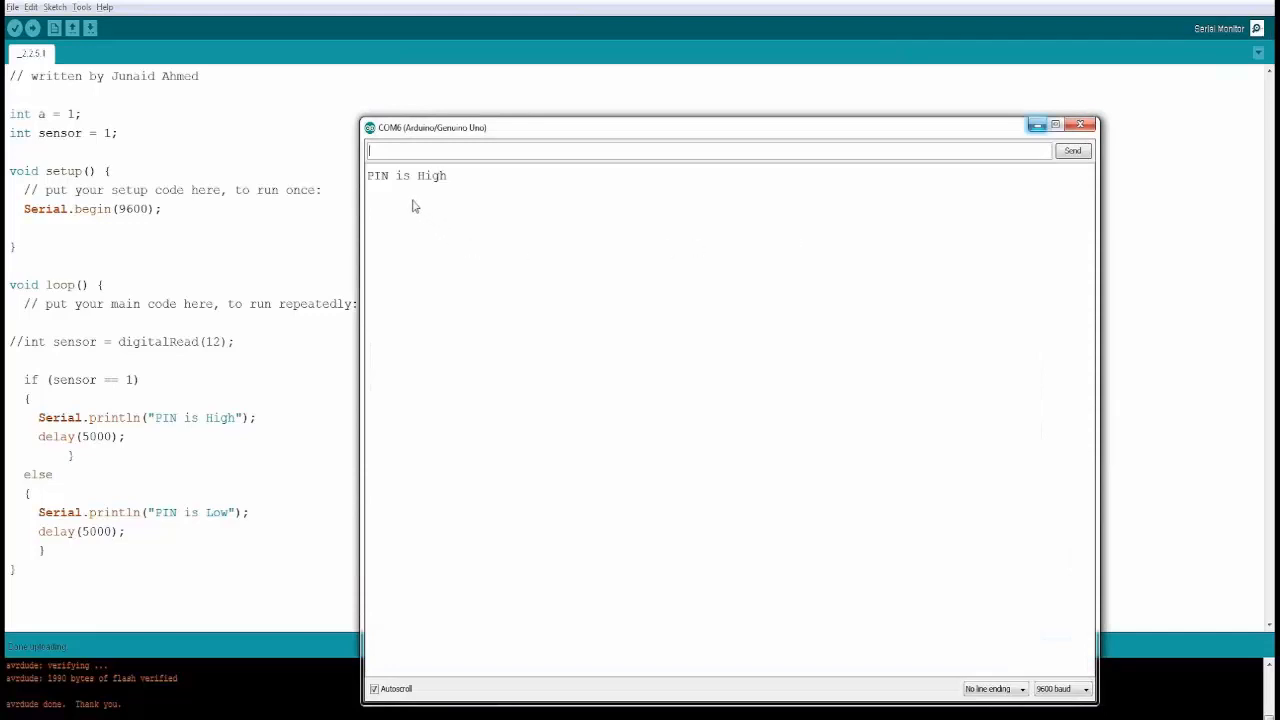
{"action": "mouse_move", "coordinate": [405, 199]}
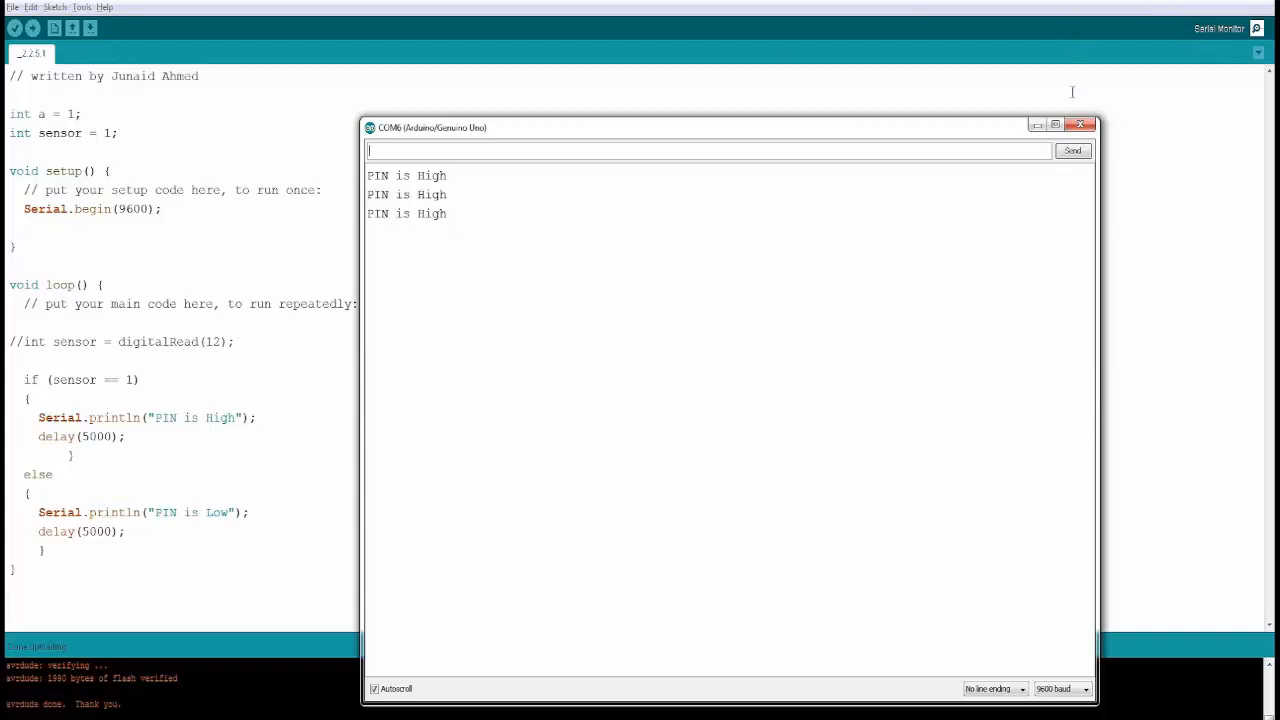
- Set sensor to 7, re-upload, confirm 'PIN is Low', then close the monitor
{"action": "left_click", "coordinate": [1081, 124]}
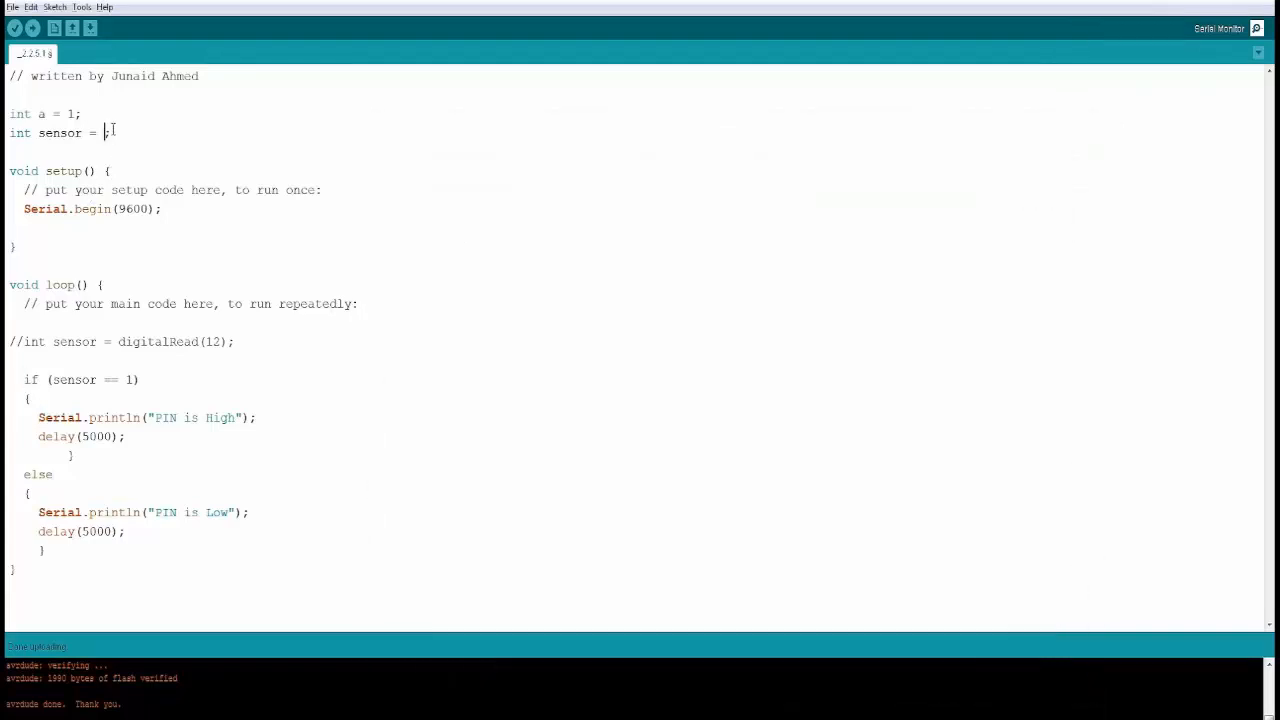
{"action": "type", "text": "7"}
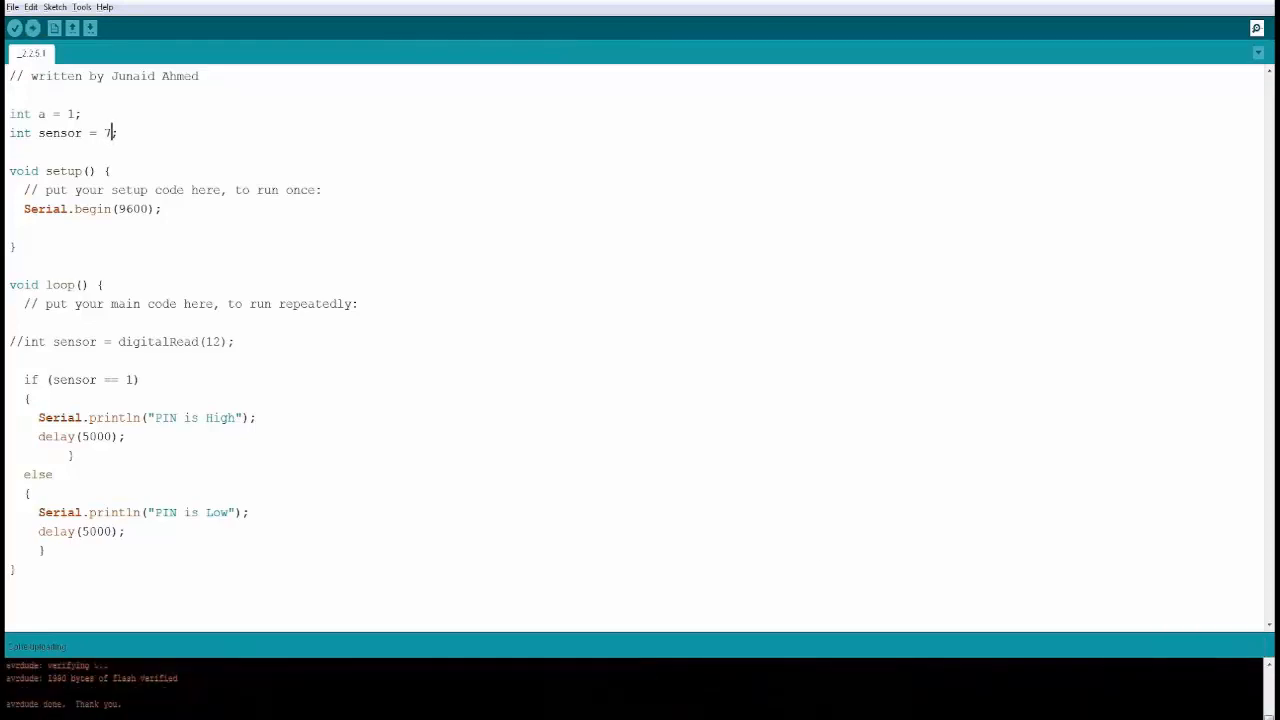
{"action": "left_click", "coordinate": [1257, 28]}
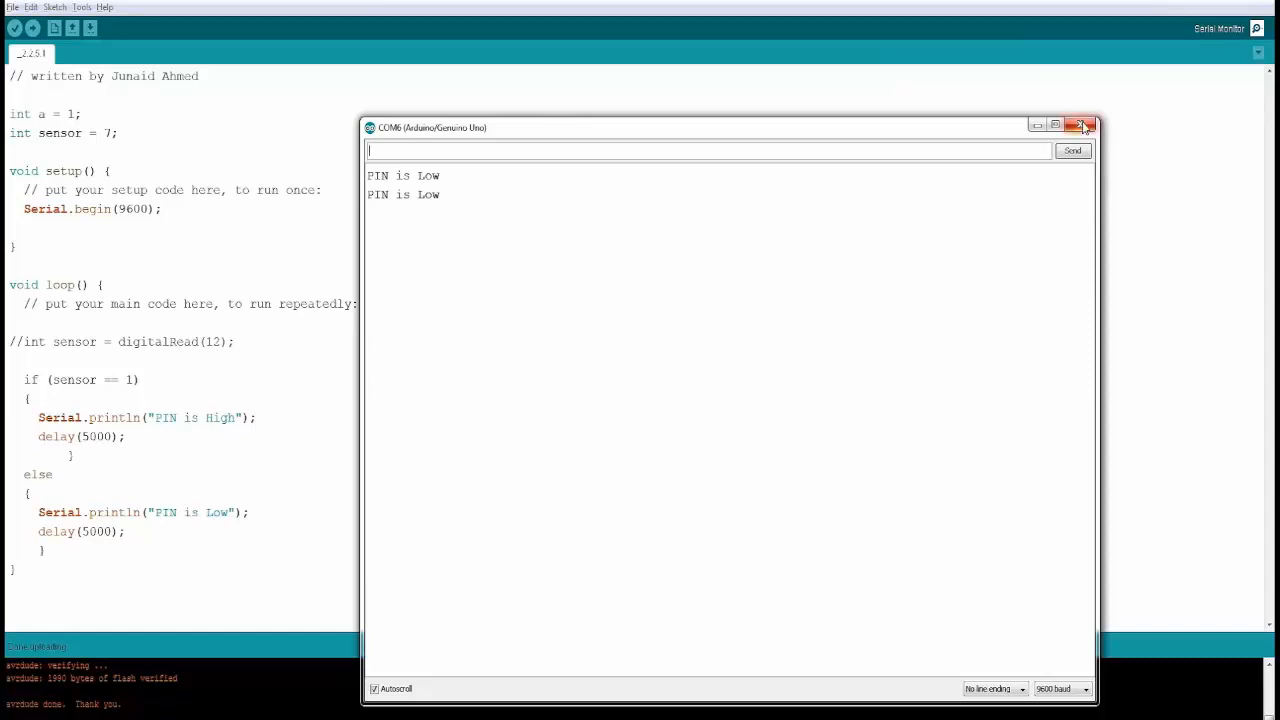
{"action": "left_click", "coordinate": [1083, 126]}
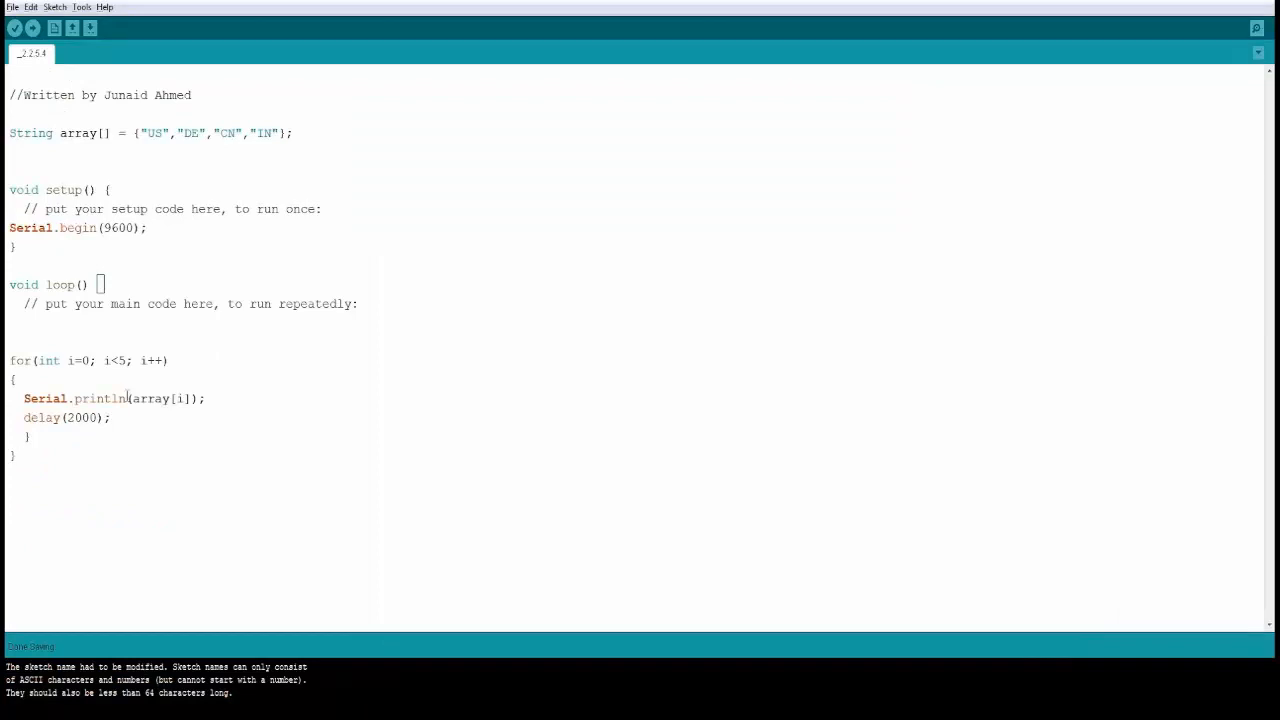
{"action": "mouse_move", "coordinate": [223, 445]}
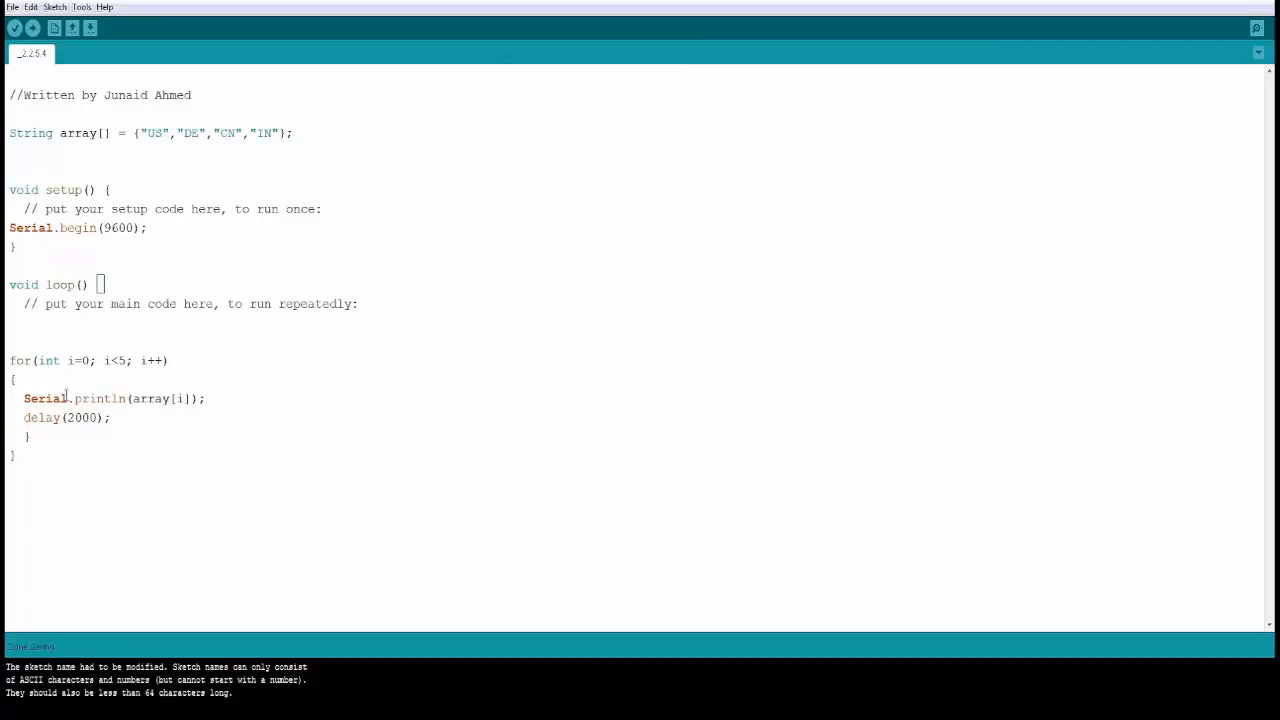
{"action": "mouse_move", "coordinate": [112, 398]}
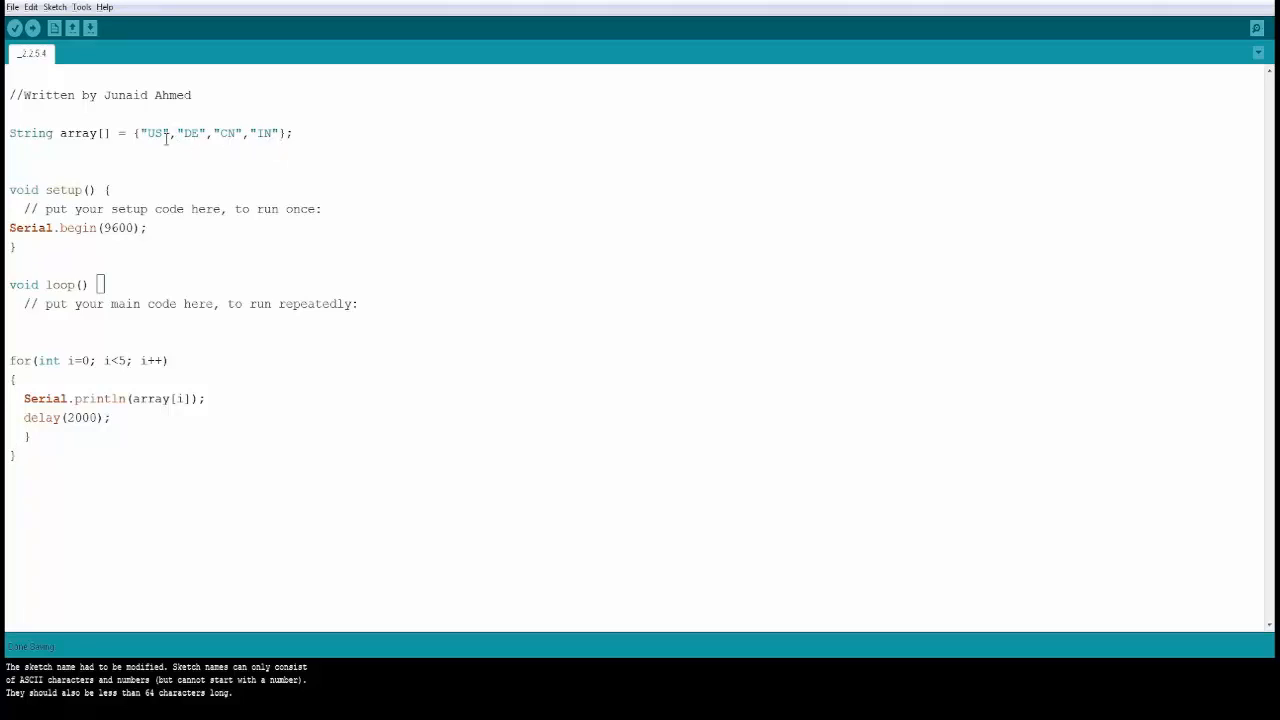
{"action": "mouse_move", "coordinate": [204, 133]}
{"action": "type", "text": "4"}
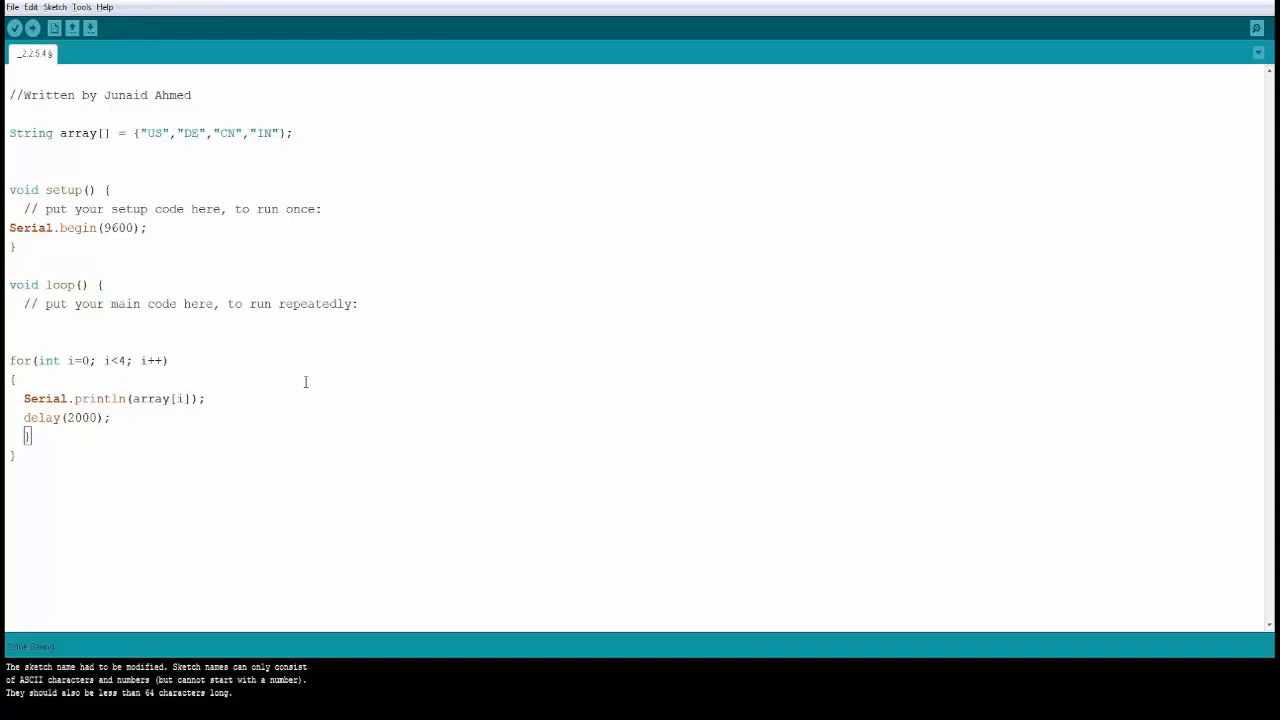
- Change the for-loop condition from i<5 to i<4 and start the upload
{"action": "left_click", "coordinate": [14, 28]}
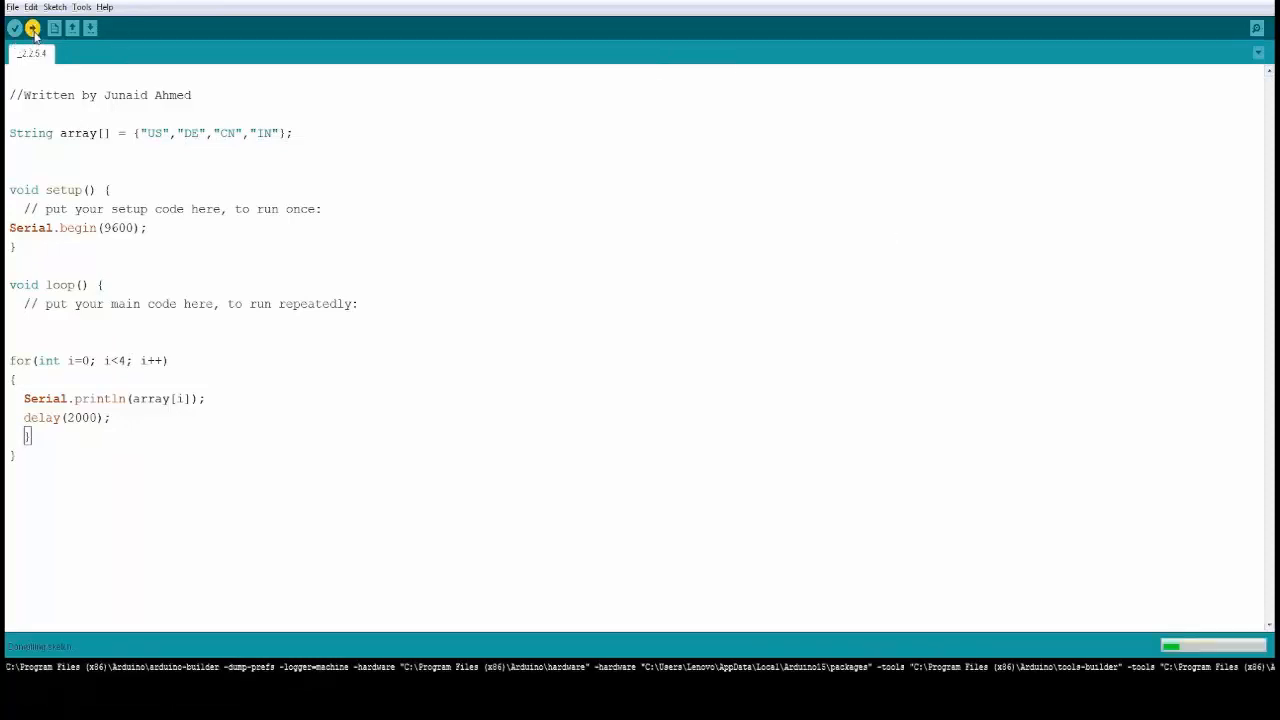
- Open the Serial Monitor to watch US, DE, CN, IN print repeatedly
{"action": "left_click", "coordinate": [31, 28]}
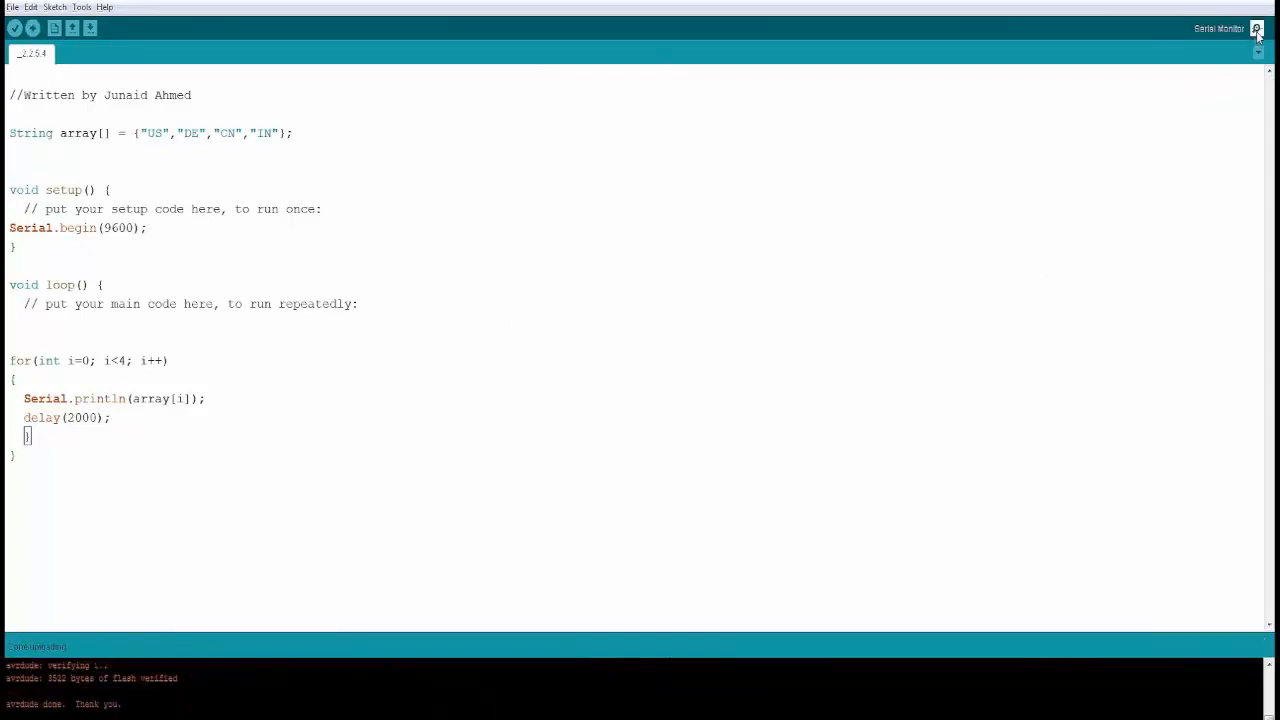
{"action": "left_click", "coordinate": [1257, 28]}
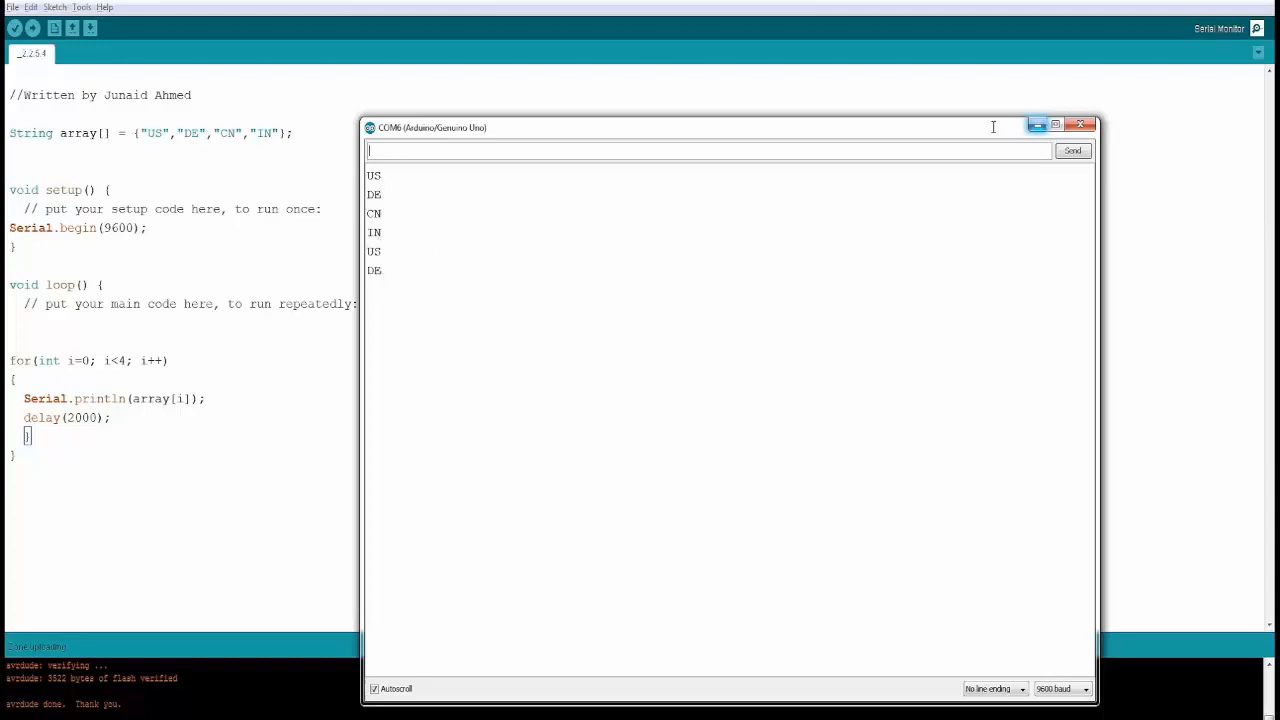
{"action": "left_click", "coordinate": [1089, 124]}
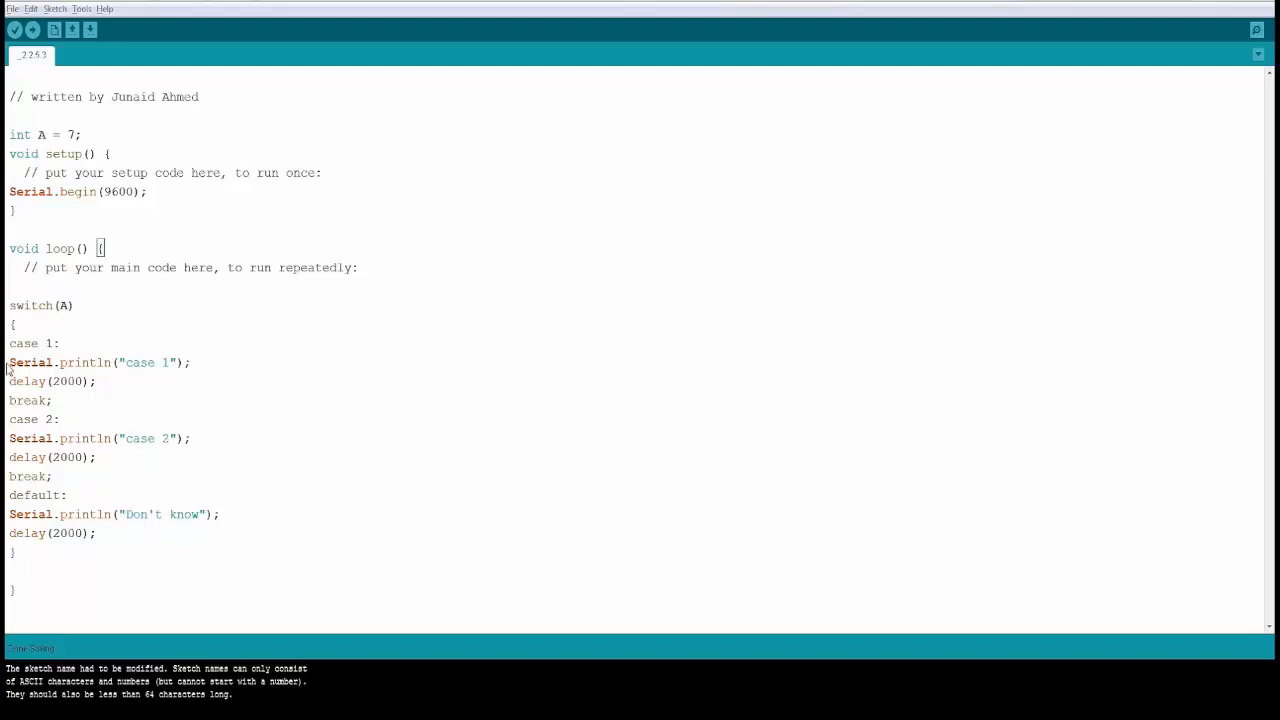
- Highlight the case blocks of the switch on A = 7 to explain them
{"action": "left_click_drag", "start_coordinate": [6, 362], "coordinate": [52, 405]}
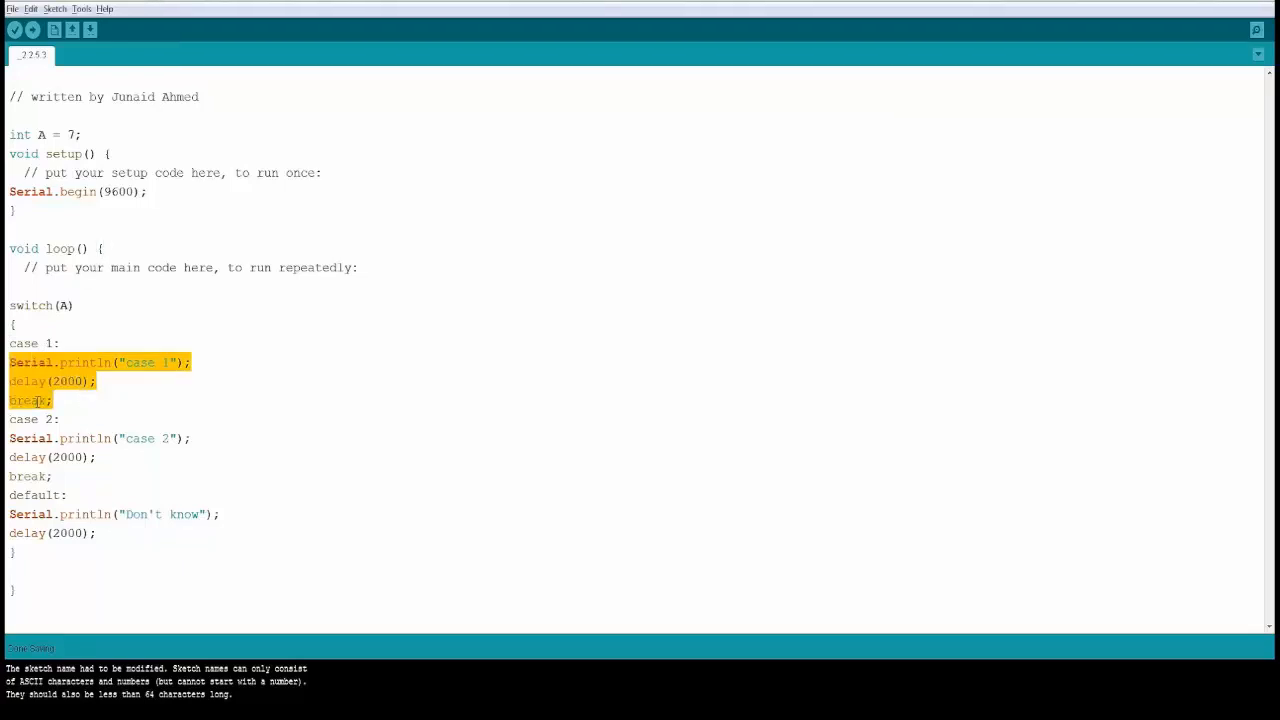
{"action": "left_click", "coordinate": [54, 305]}
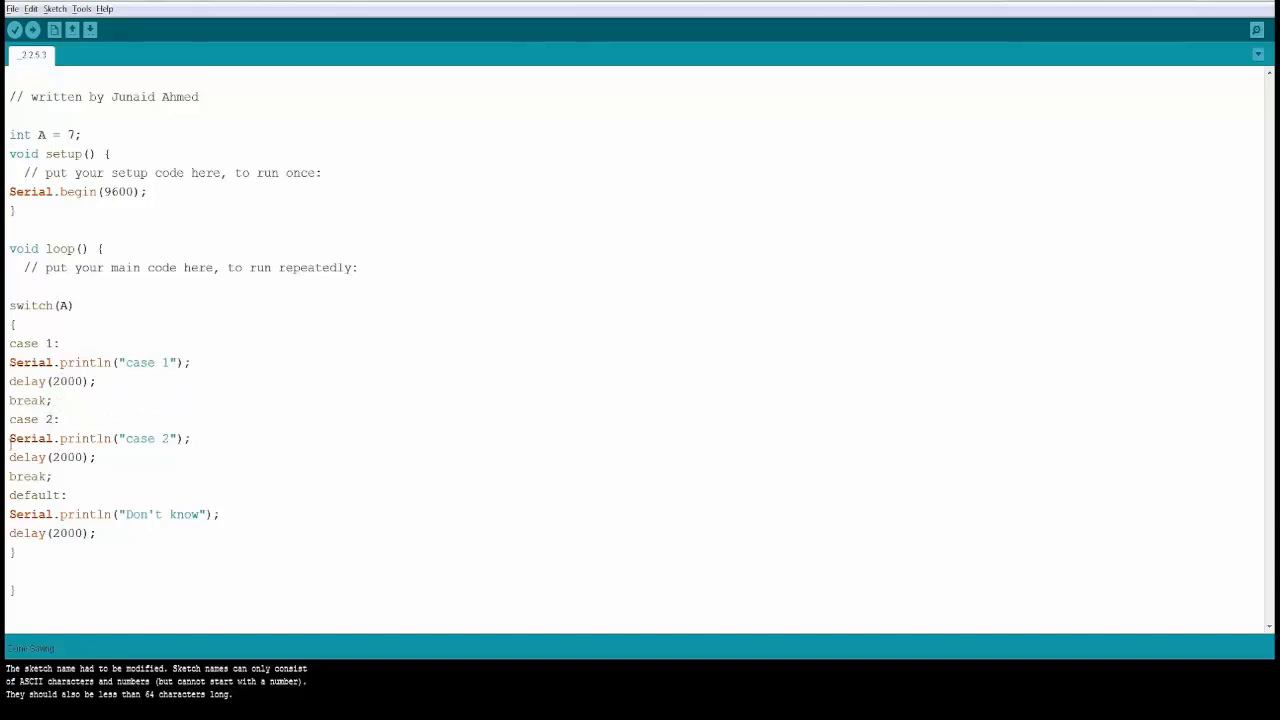
{"action": "left_click_drag", "start_coordinate": [8, 438], "coordinate": [55, 476]}
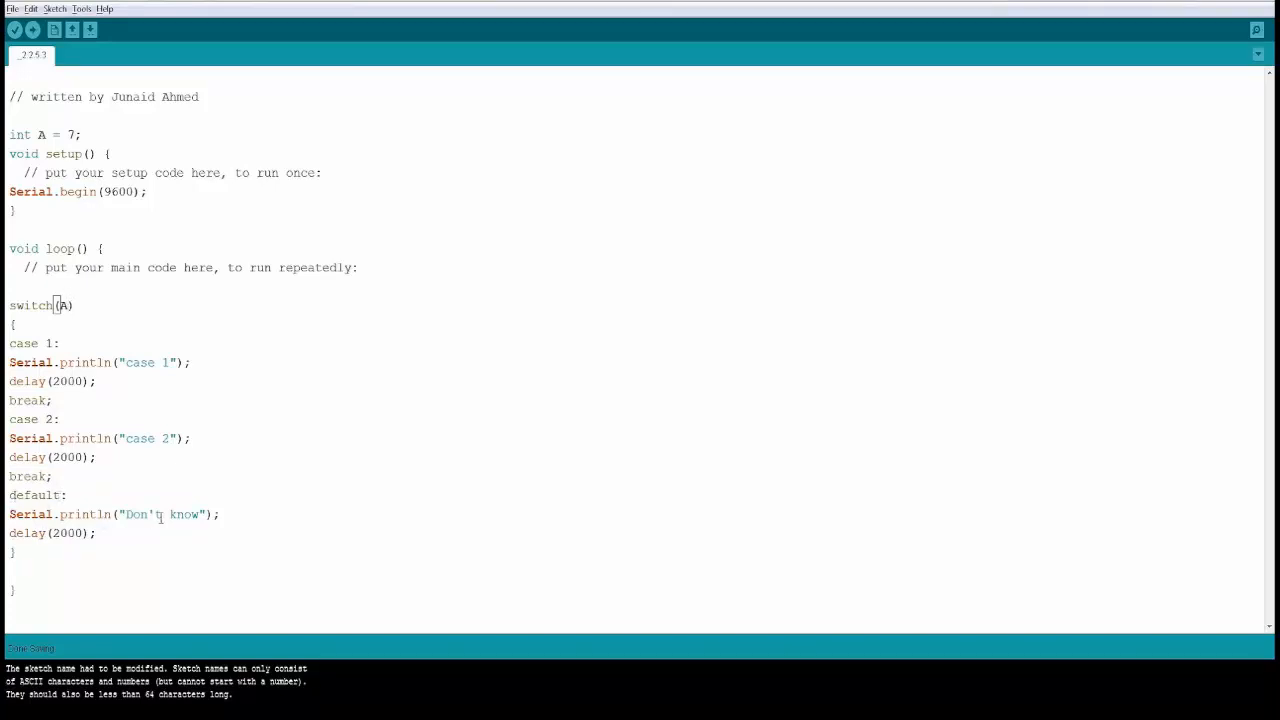
{"action": "mouse_move", "coordinate": [182, 458]}
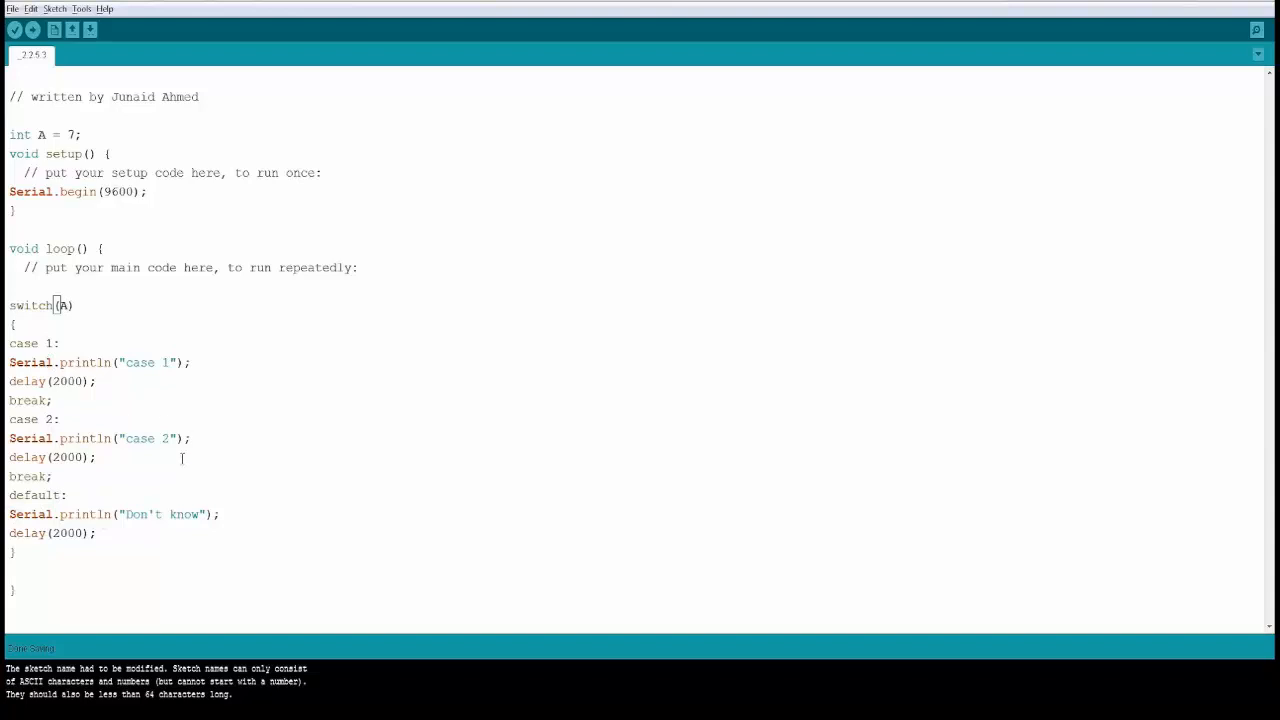
{"action": "mouse_move", "coordinate": [182, 514]}
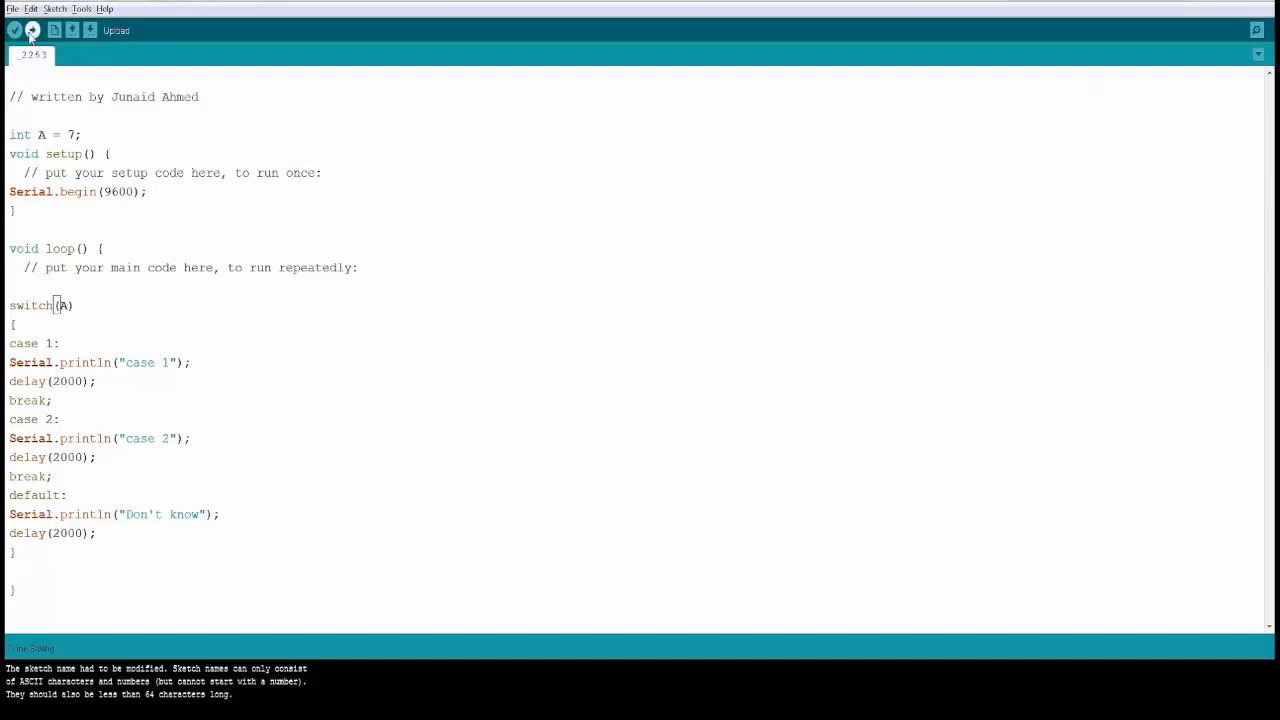
- Upload the switch sketch, see 'Don't know' repeating, then close the Serial Monitor
{"action": "left_click", "coordinate": [31, 29]}
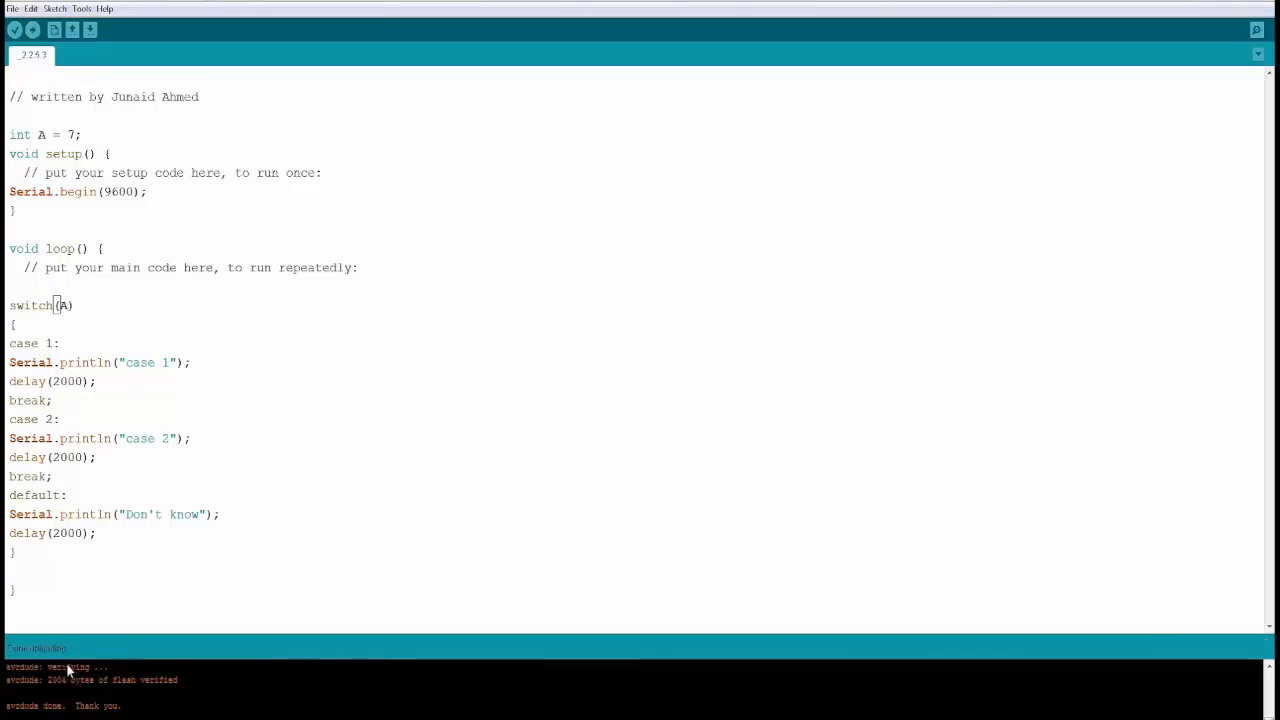
{"action": "mouse_move", "coordinate": [1257, 30]}
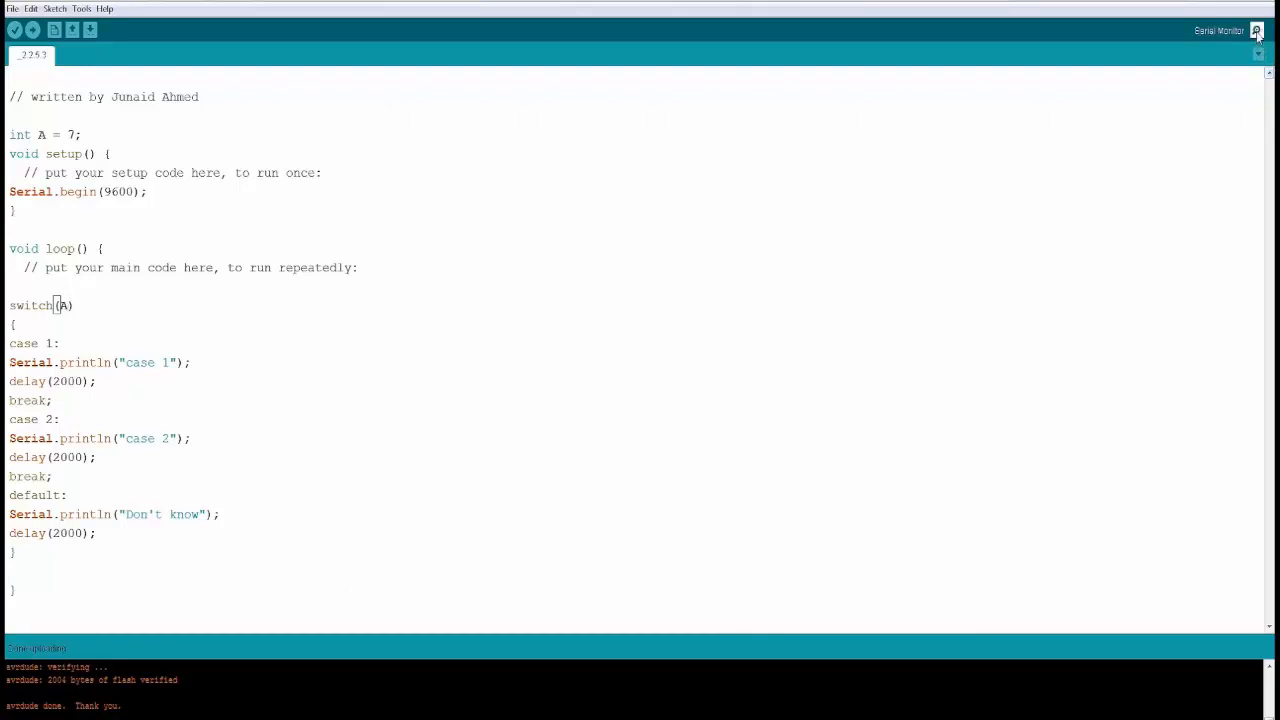
{"action": "left_click", "coordinate": [1256, 30]}
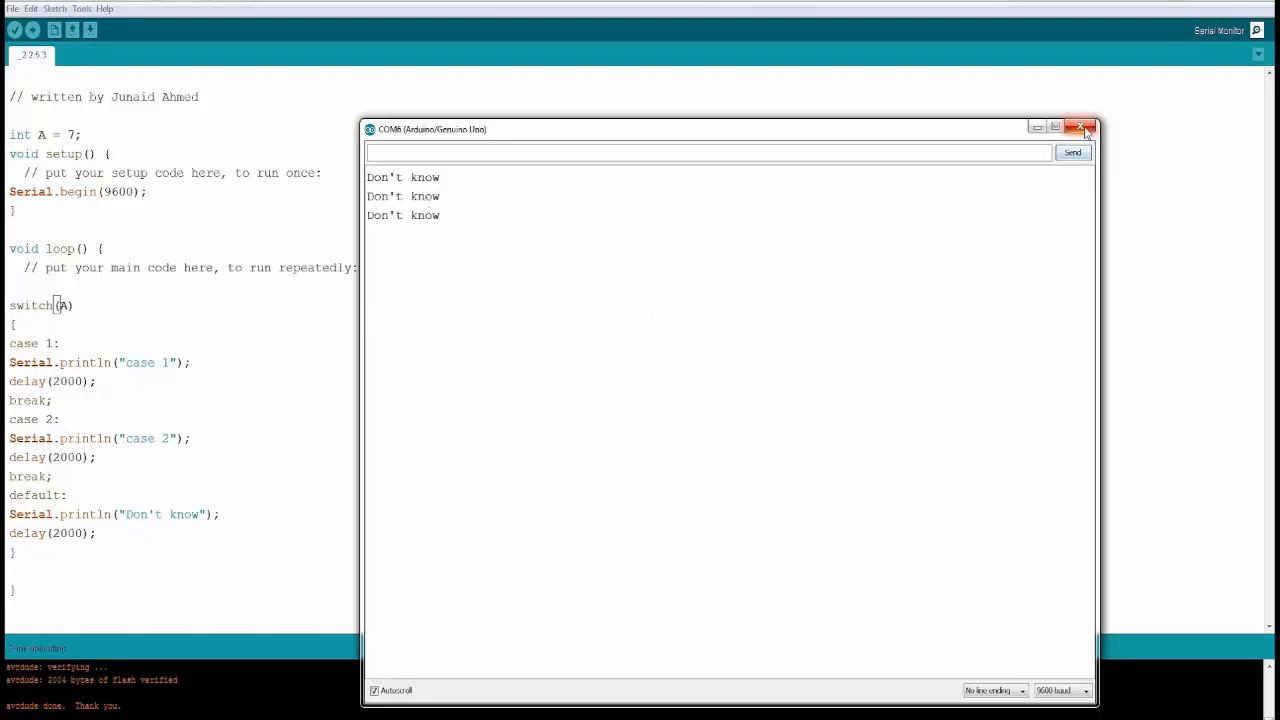
{"action": "left_click", "coordinate": [1081, 128]}
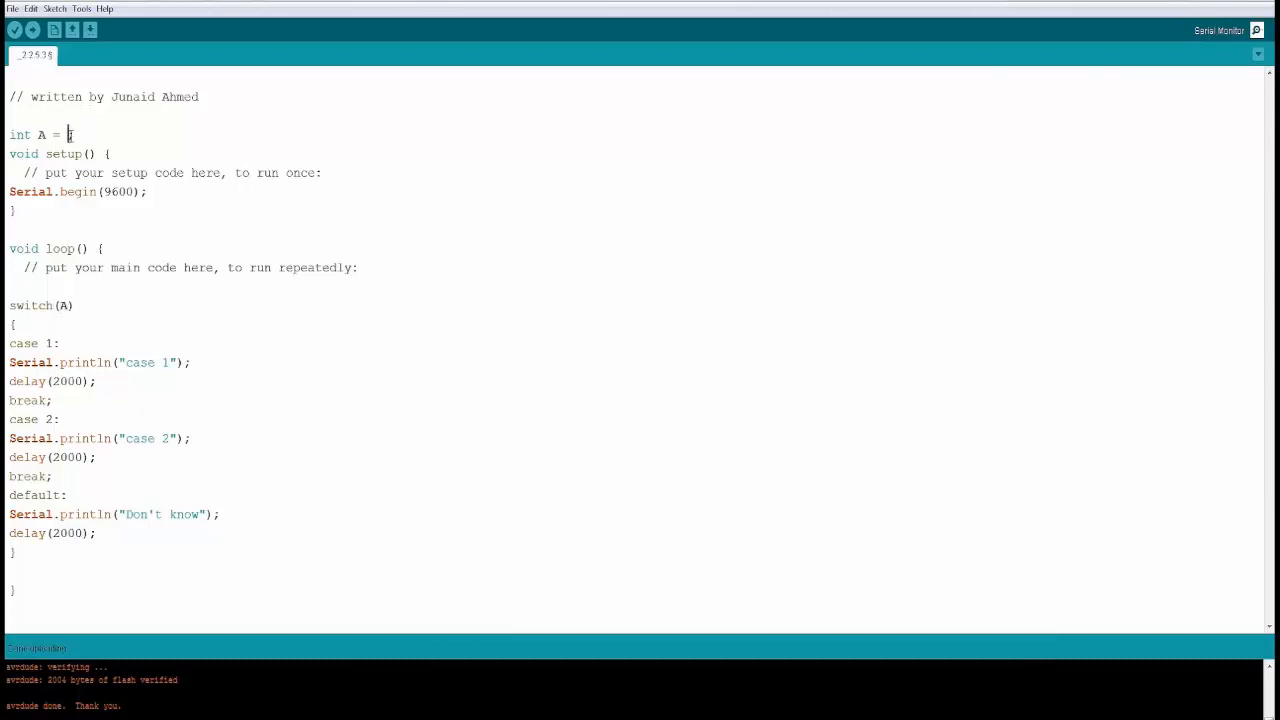
- Change int A = 7 to 2 and check the Serial Monitor
{"action": "type", "text": "2"}
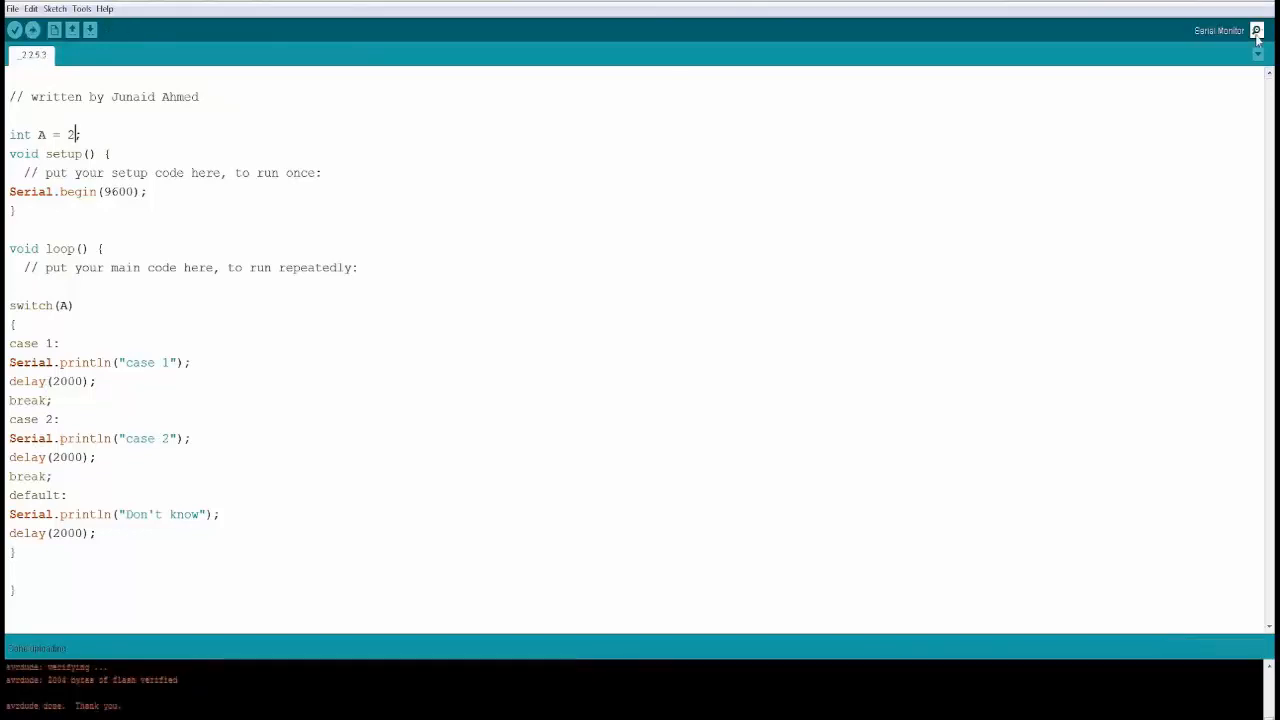
{"action": "left_click", "coordinate": [1256, 30]}
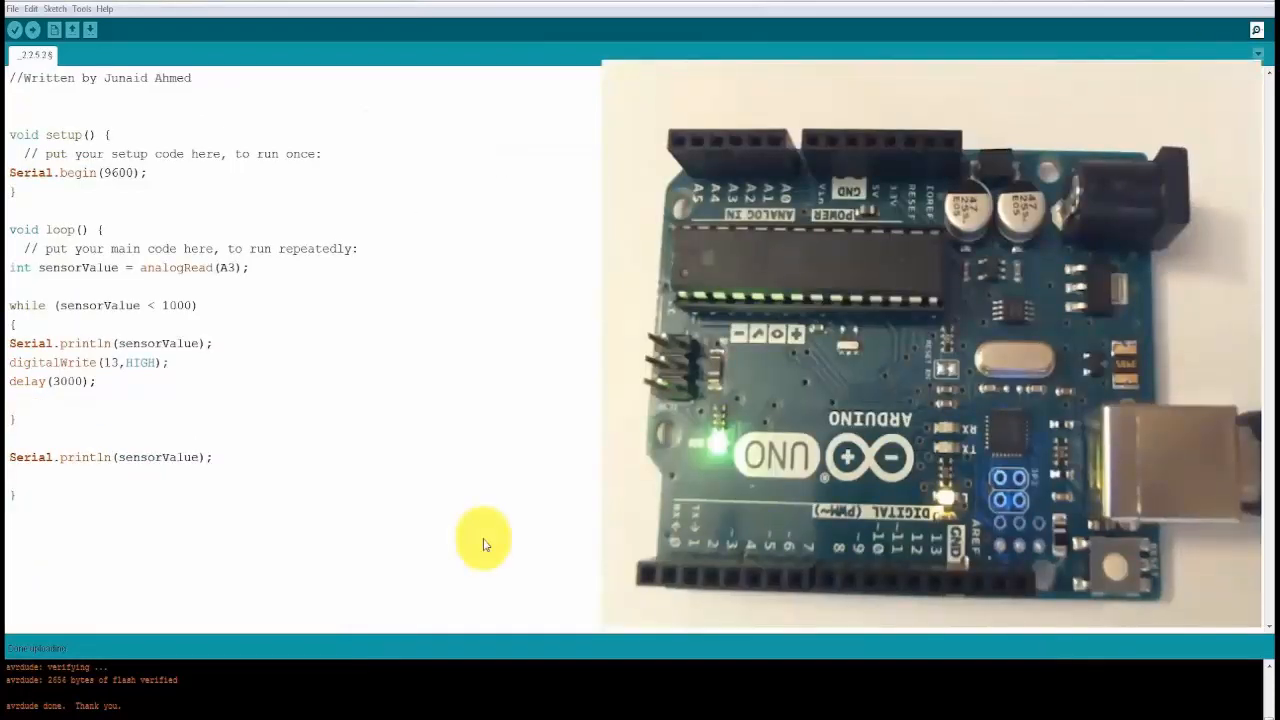
{"action": "mouse_move", "coordinate": [398, 438]}
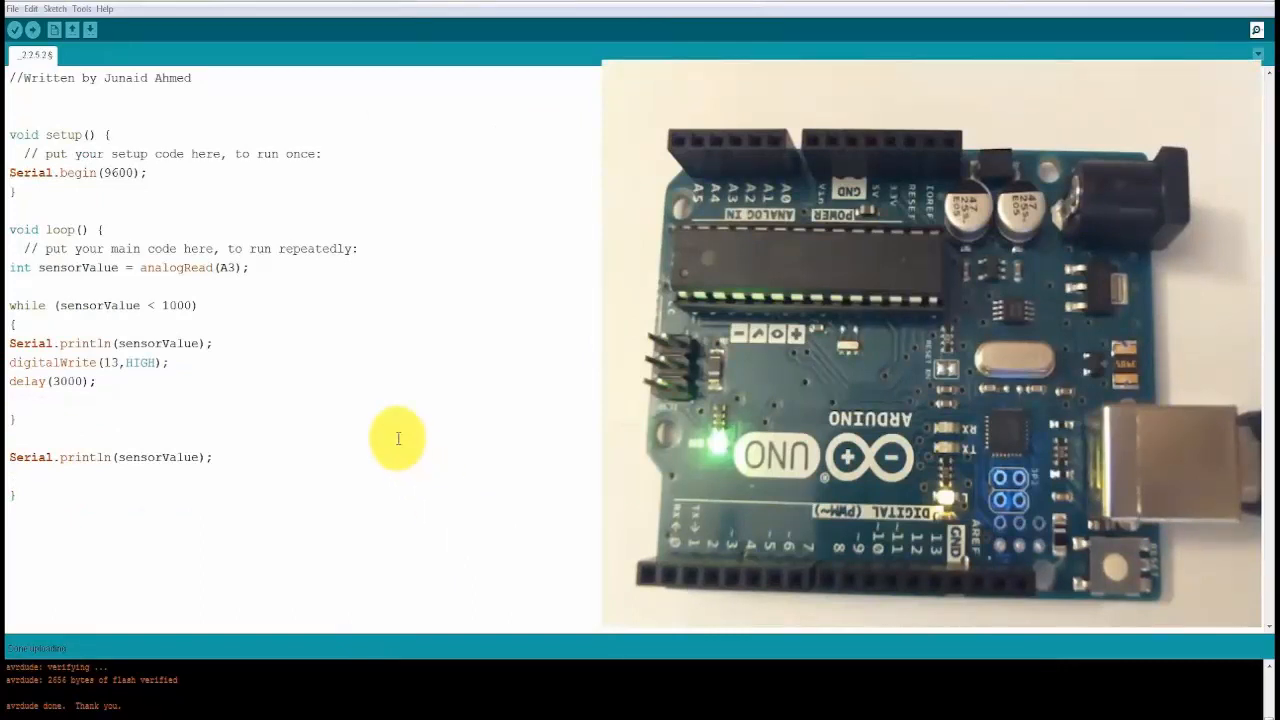
{"action": "mouse_move", "coordinate": [85, 350]}
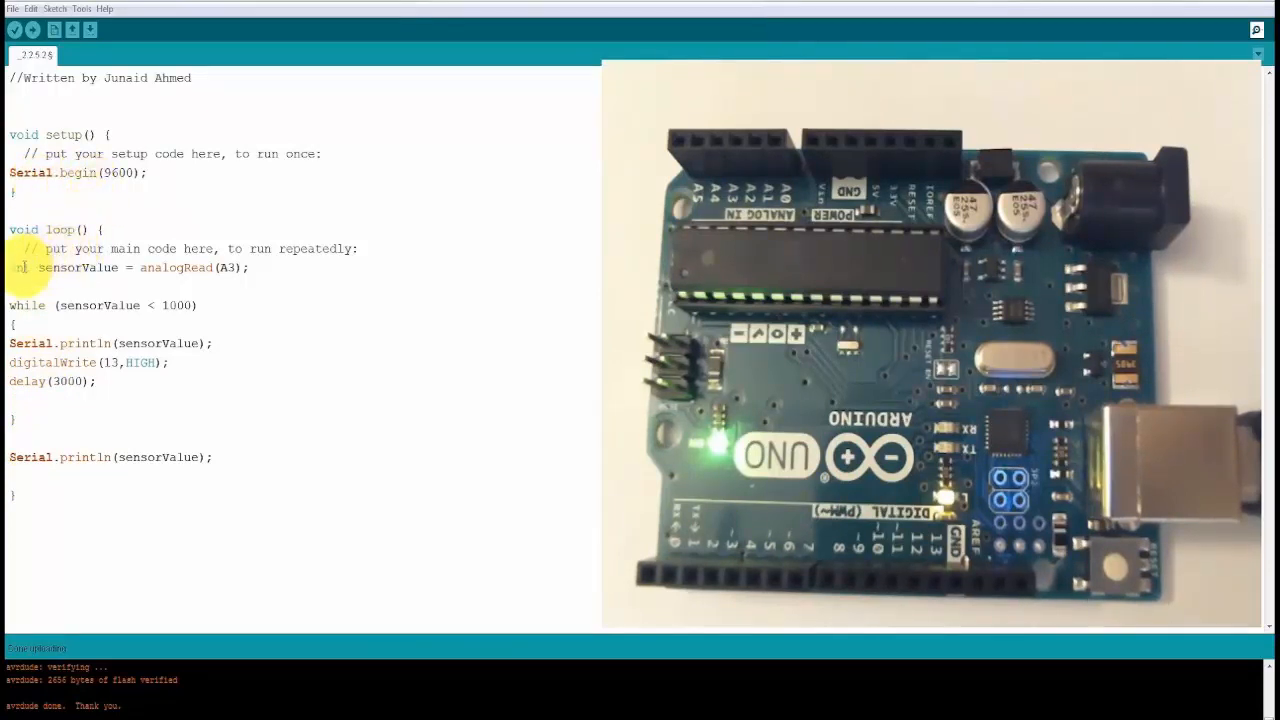
- Add int before sensorValue = analogRead(A3) in the while-loop sketch
{"action": "type", "text": "int"}
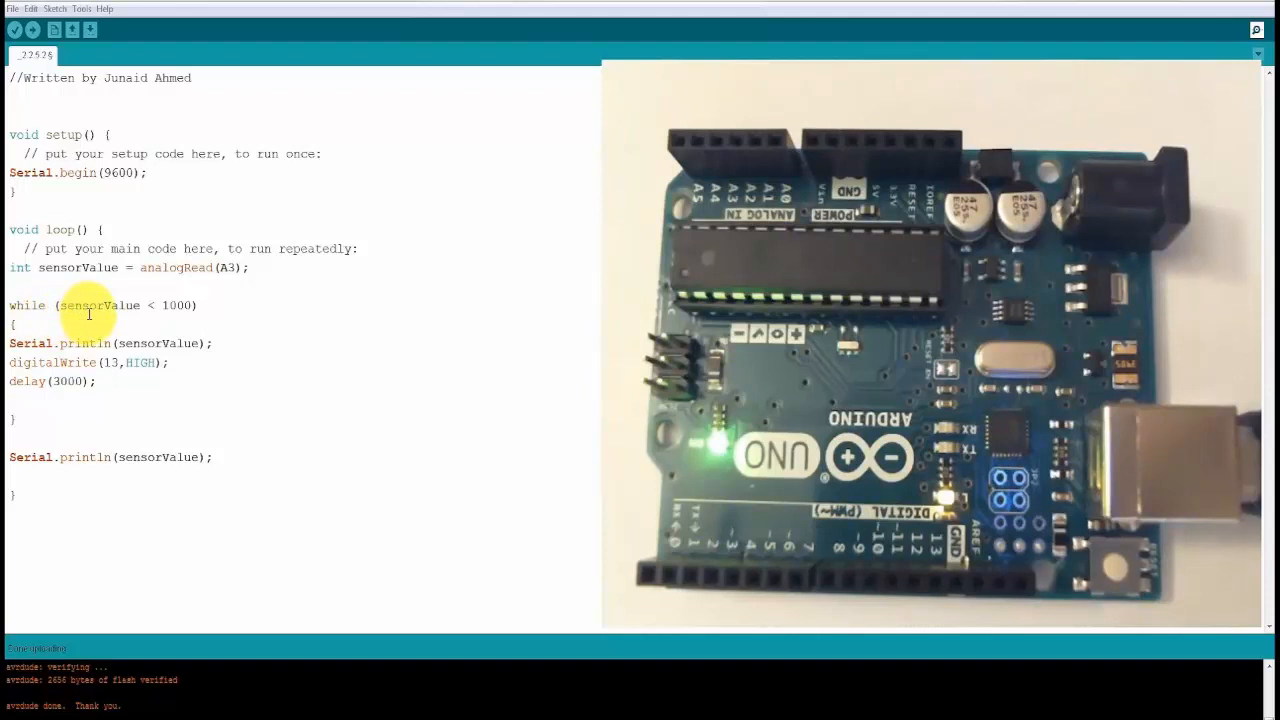
{"action": "mouse_move", "coordinate": [96, 340]}
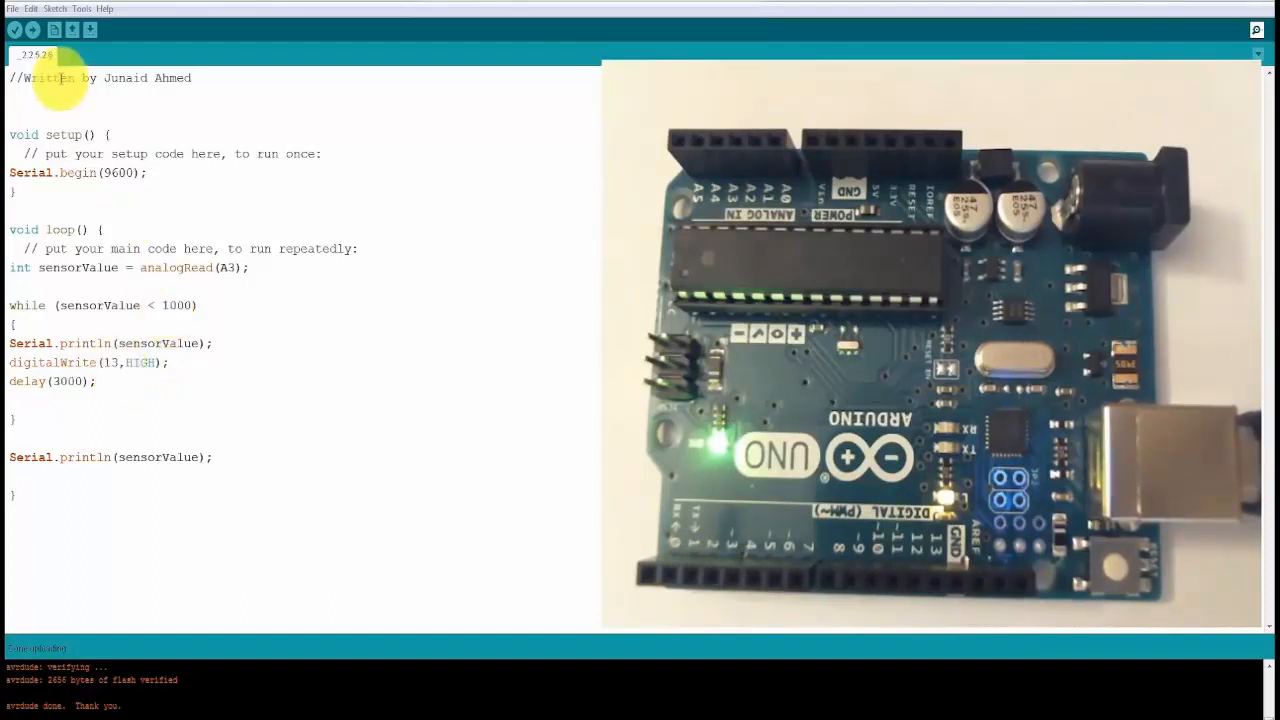
- Upload the while sketch and watch the Serial Monitor print 386 repeatedly
{"action": "left_click", "coordinate": [1256, 29]}
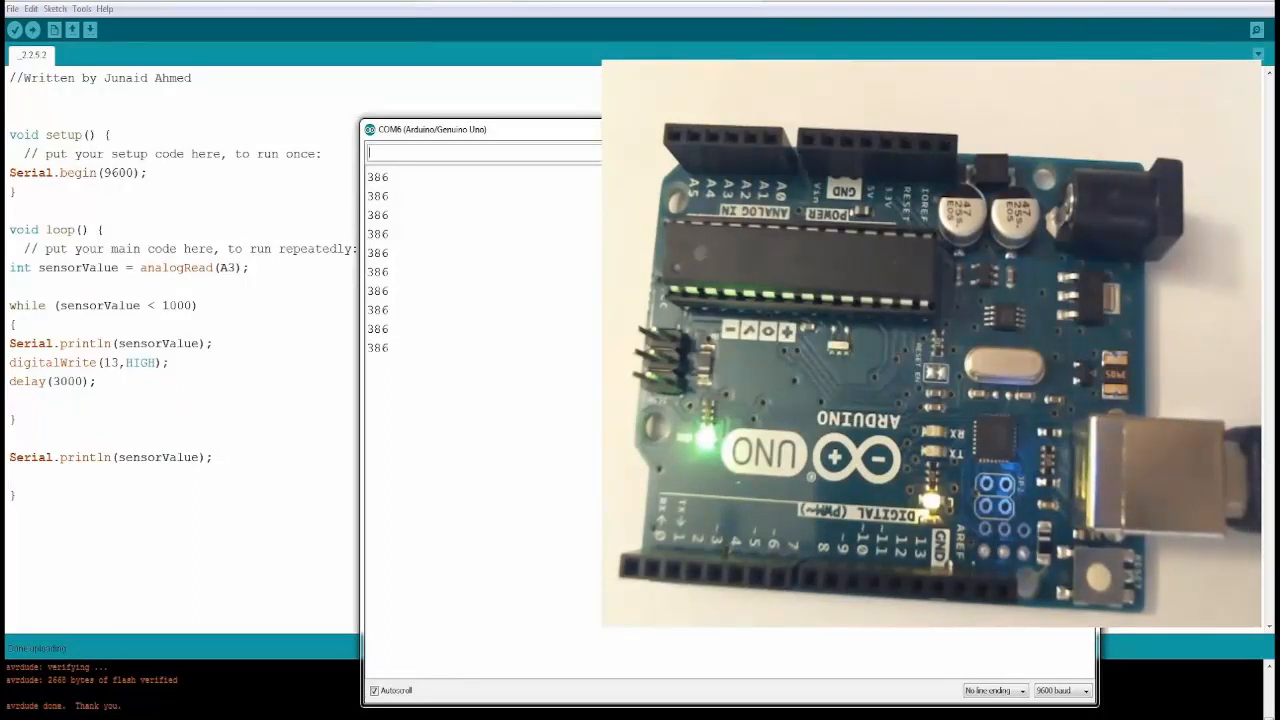
{"action": "mouse_move", "coordinate": [585, 340]}
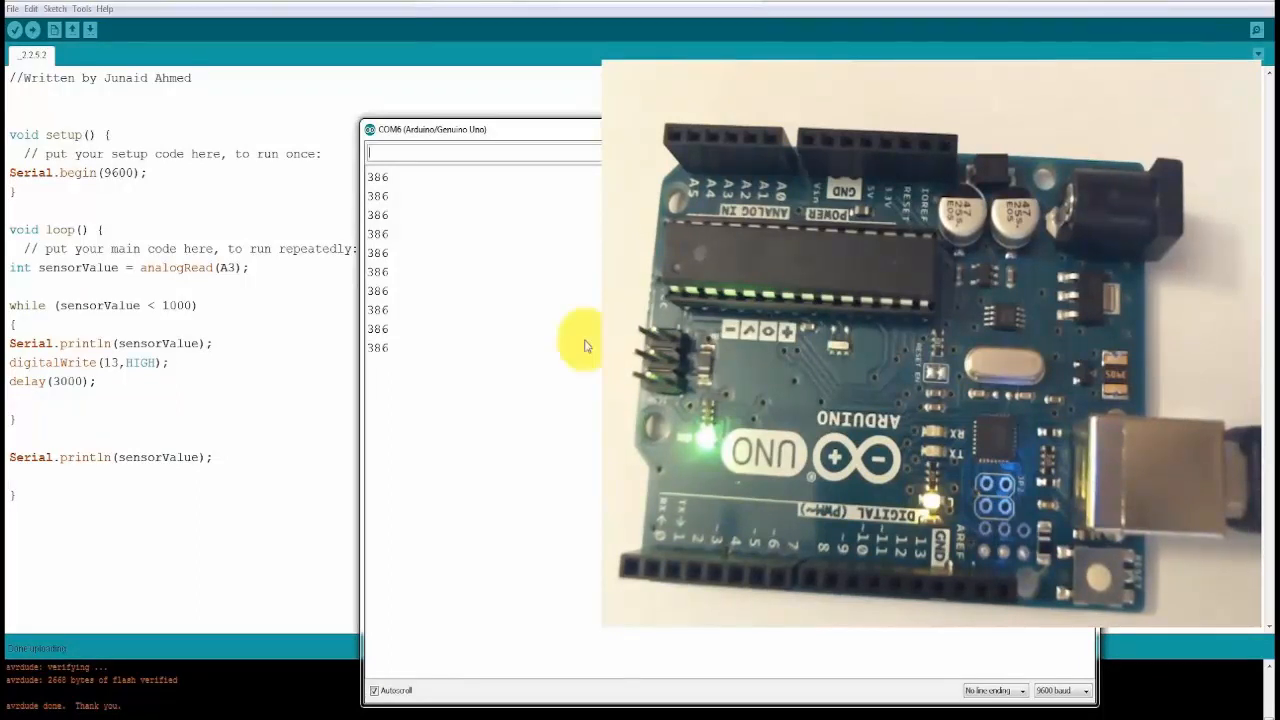